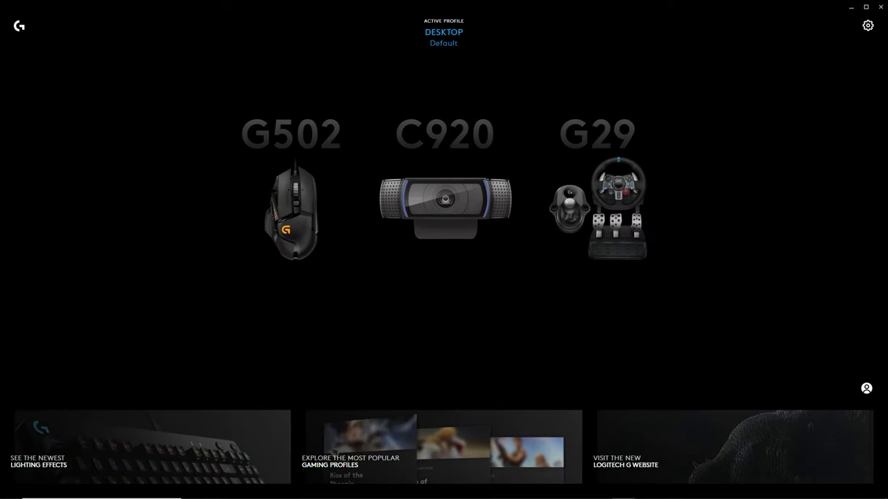
{"action": "mouse_move", "coordinate": [594, 206]}
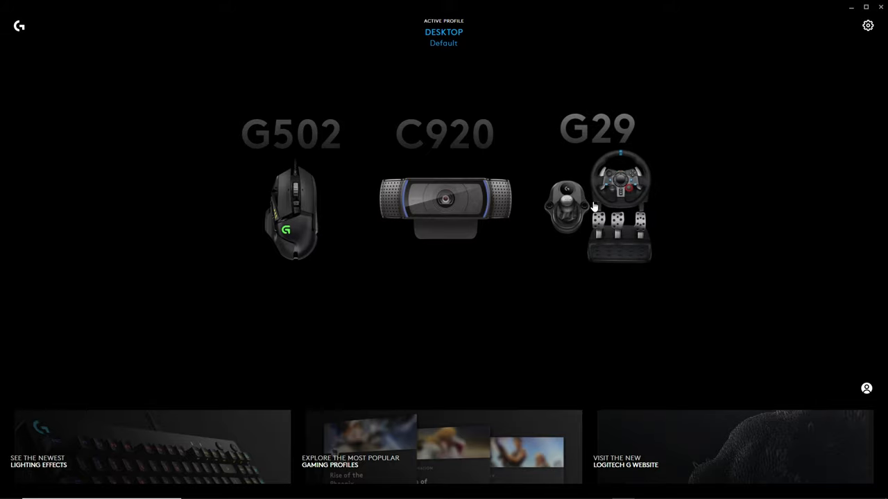
Open the Games & Applications profile list from the Active Profile label.
{"action": "left_click", "coordinate": [619, 201]}
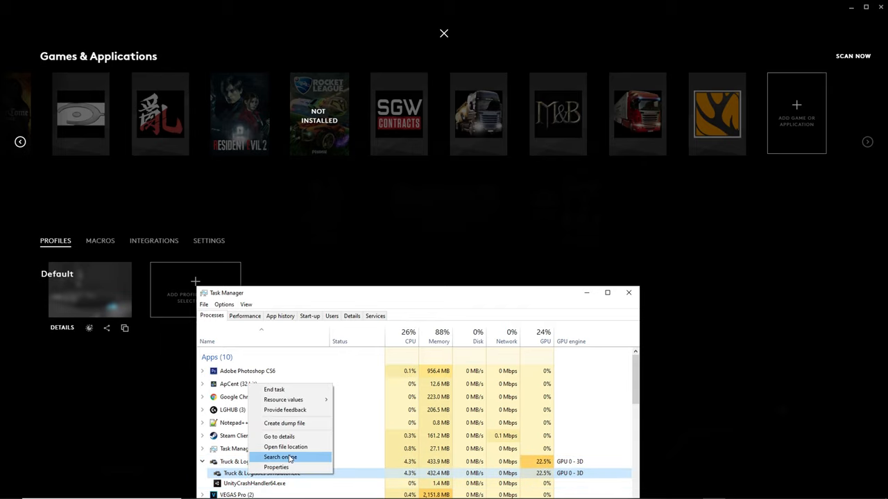
Add Truck & Logistics Simulator to G HUB from its install folder and open its profile.
{"action": "left_click", "coordinate": [286, 447]}
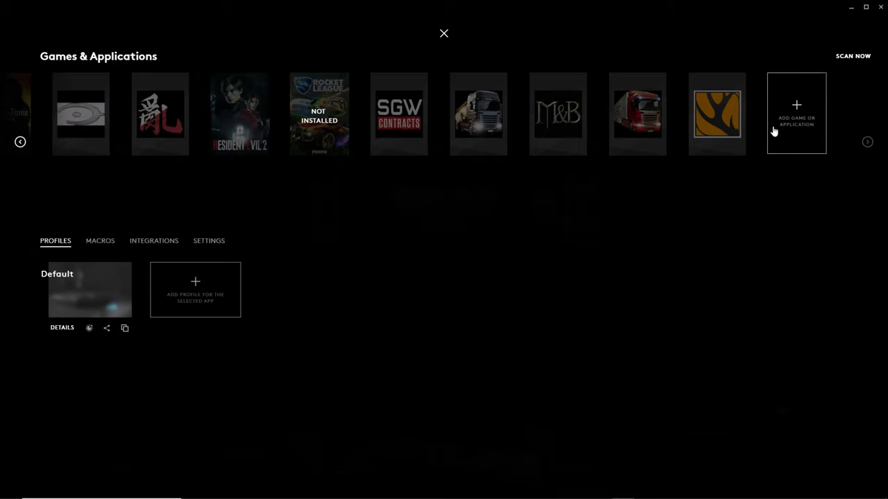
{"action": "left_click", "coordinate": [796, 113]}
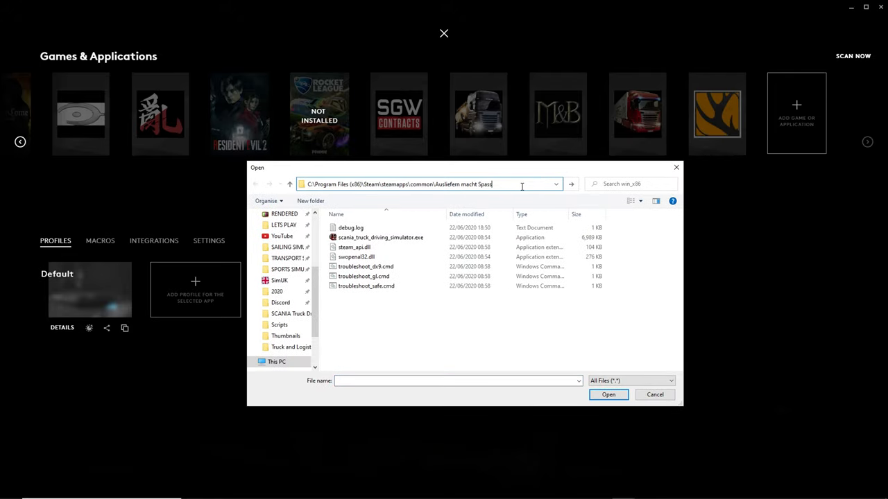
{"action": "left_click", "coordinate": [655, 394]}
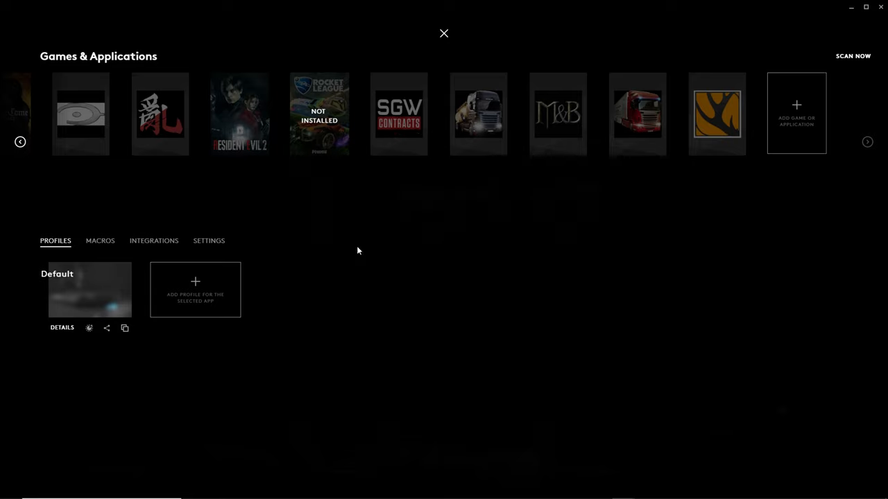
{"action": "left_click", "coordinate": [478, 114]}
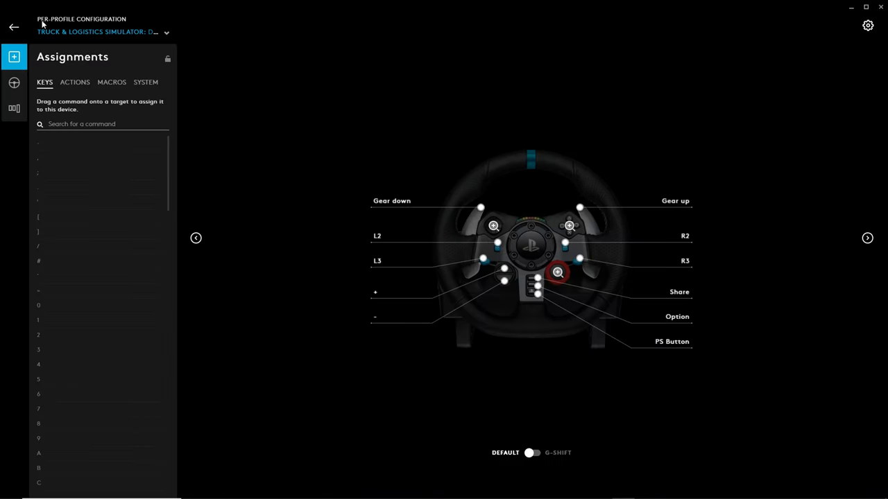
{"action": "mouse_move", "coordinate": [13, 83]}
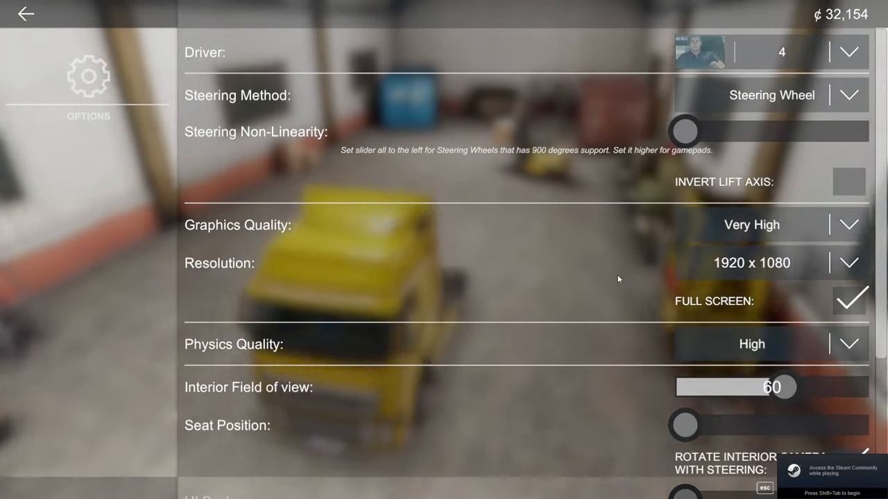
Set interior field of view to 60 and max the seat position in game options.
{"action": "left_click", "coordinate": [849, 95]}
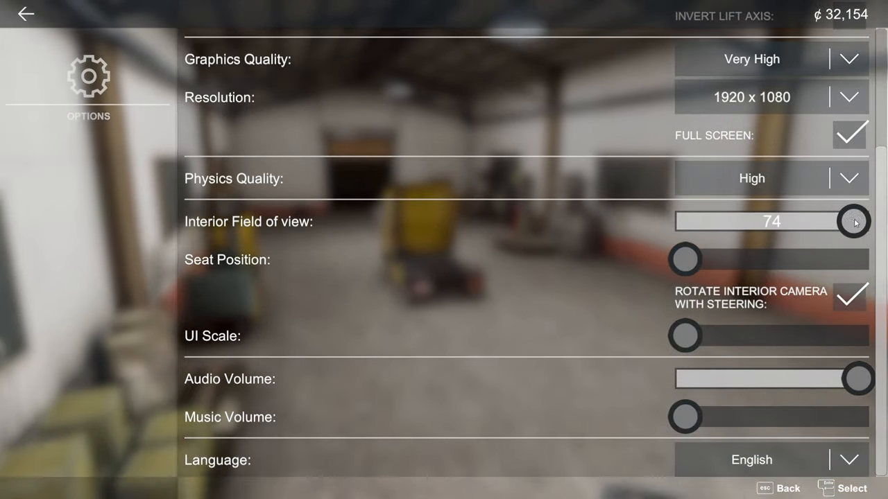
{"action": "left_click_drag", "start_coordinate": [853, 220], "coordinate": [781, 221]}
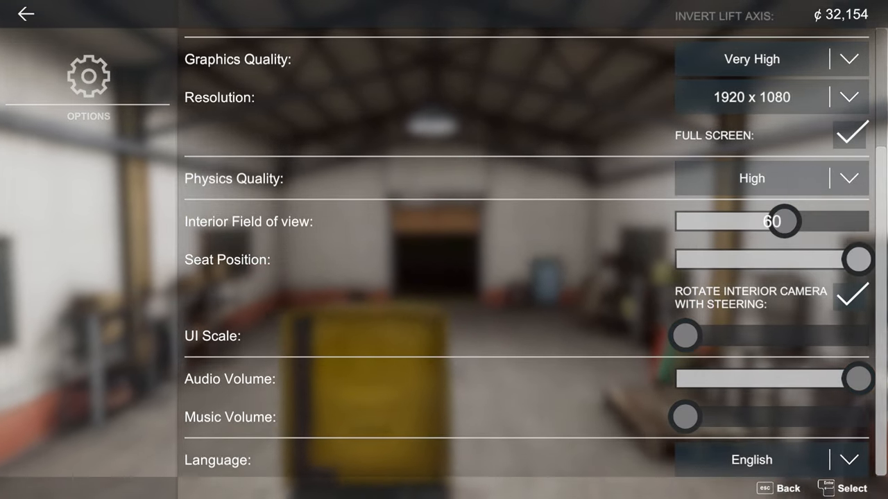
{"action": "left_click_drag", "start_coordinate": [858, 259], "coordinate": [685, 259]}
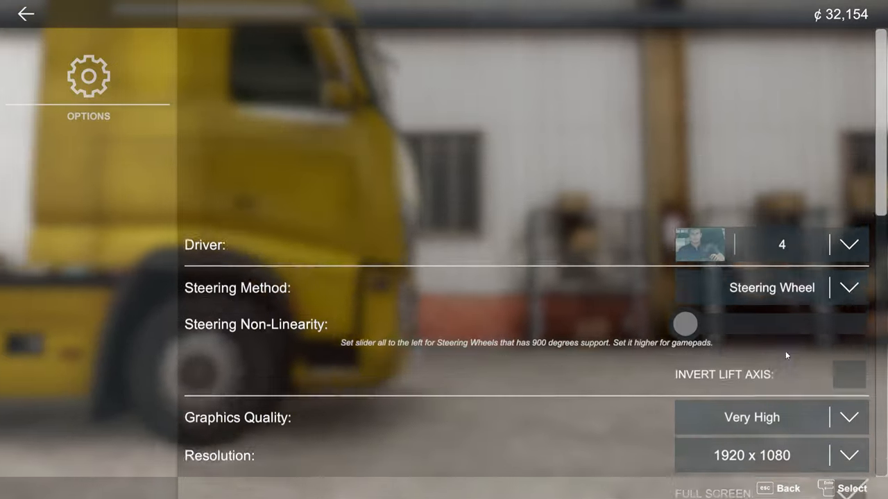
{"action": "scroll", "scroll_direction": "down", "scroll_amount": 3}
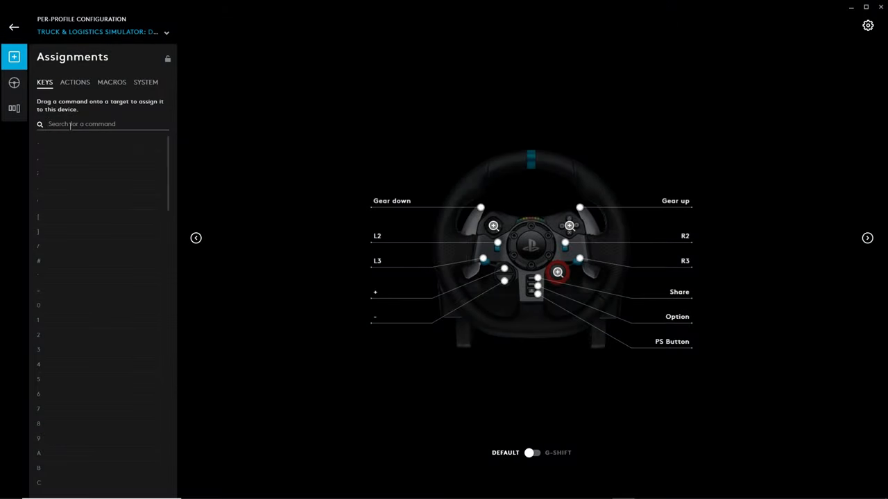
Filter the assignment command list by 'h'.
{"action": "type", "text": "h"}
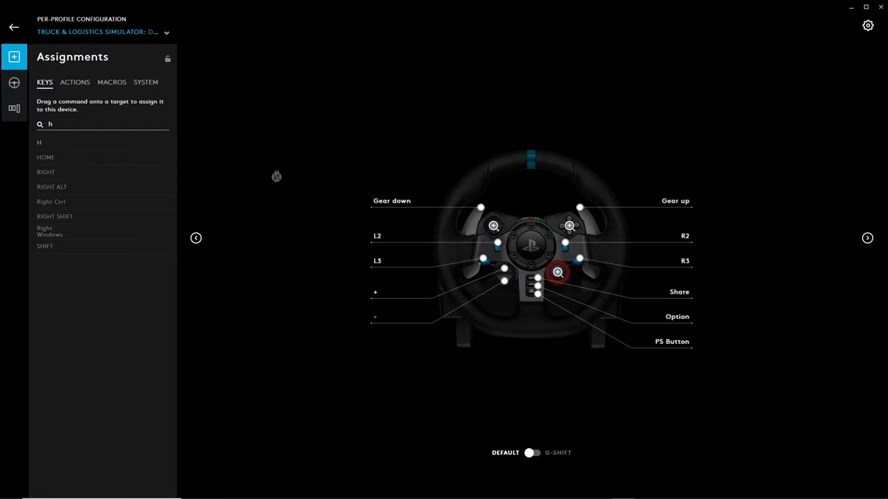
{"action": "mouse_move", "coordinate": [595, 284]}
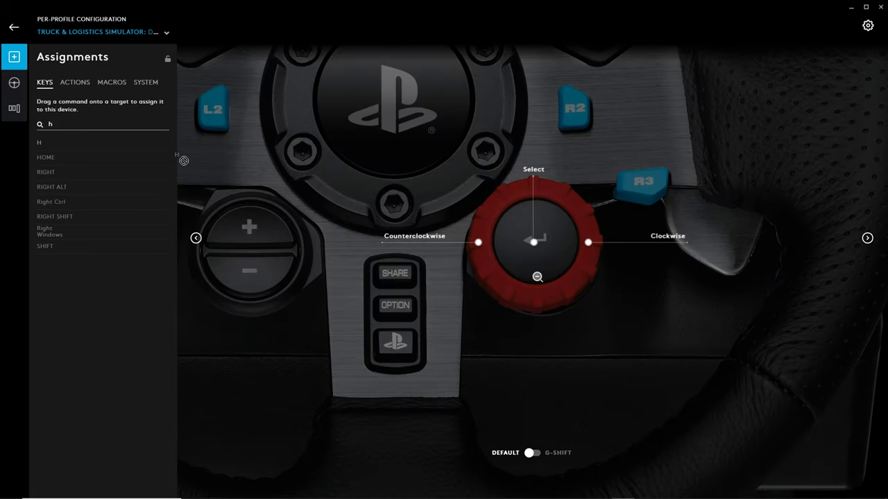
{"action": "mouse_move", "coordinate": [542, 225]}
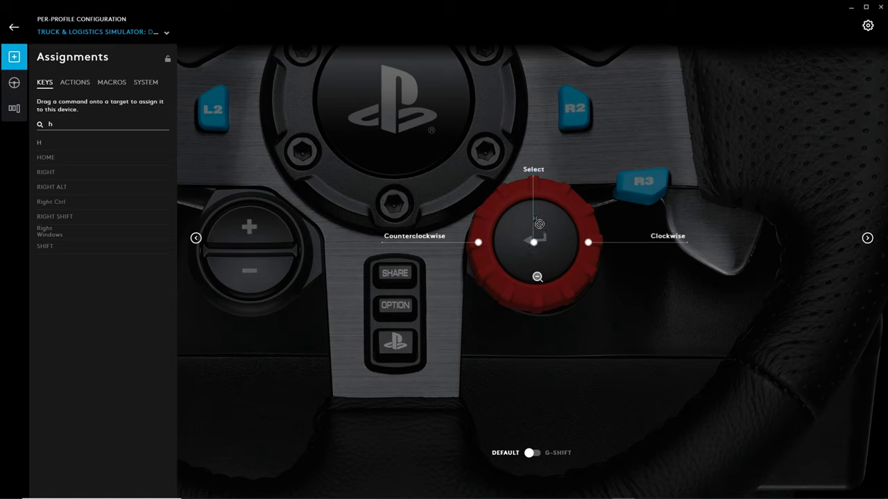
{"action": "mouse_move", "coordinate": [543, 241]}
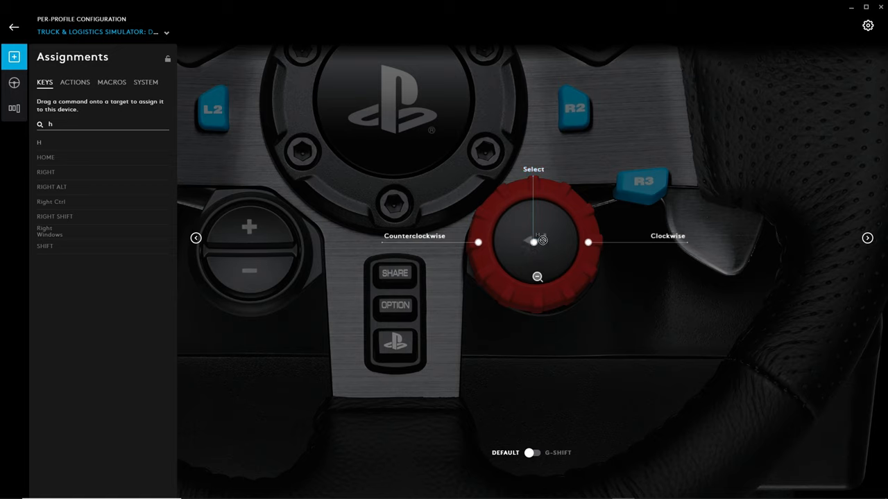